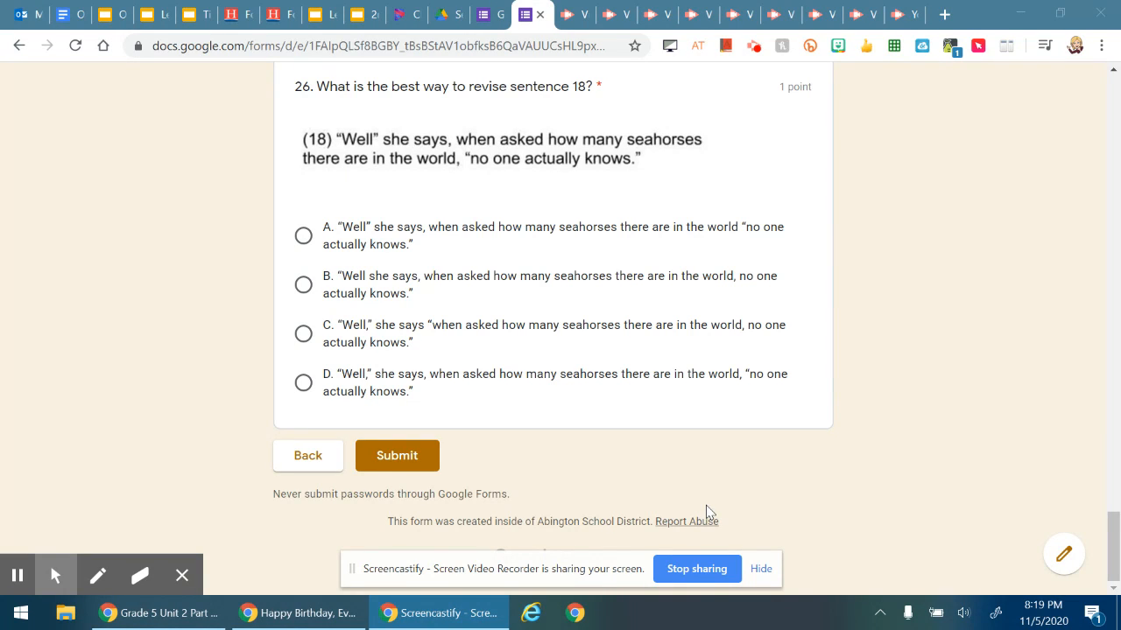
pyautogui.moveTo(700, 483)
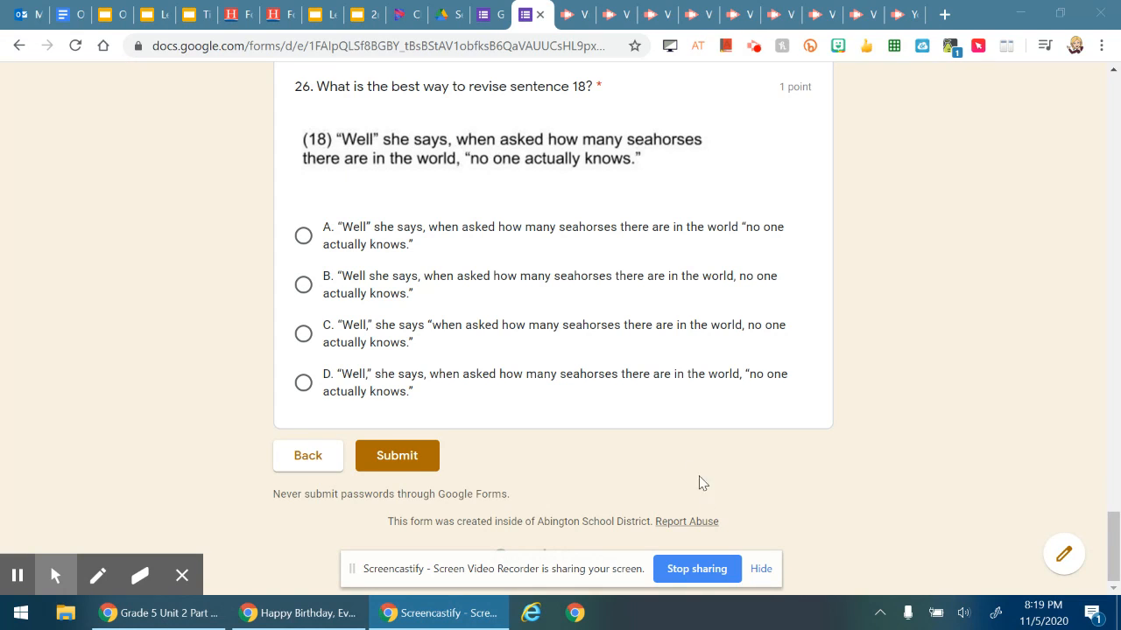
pyautogui.moveTo(683, 426)
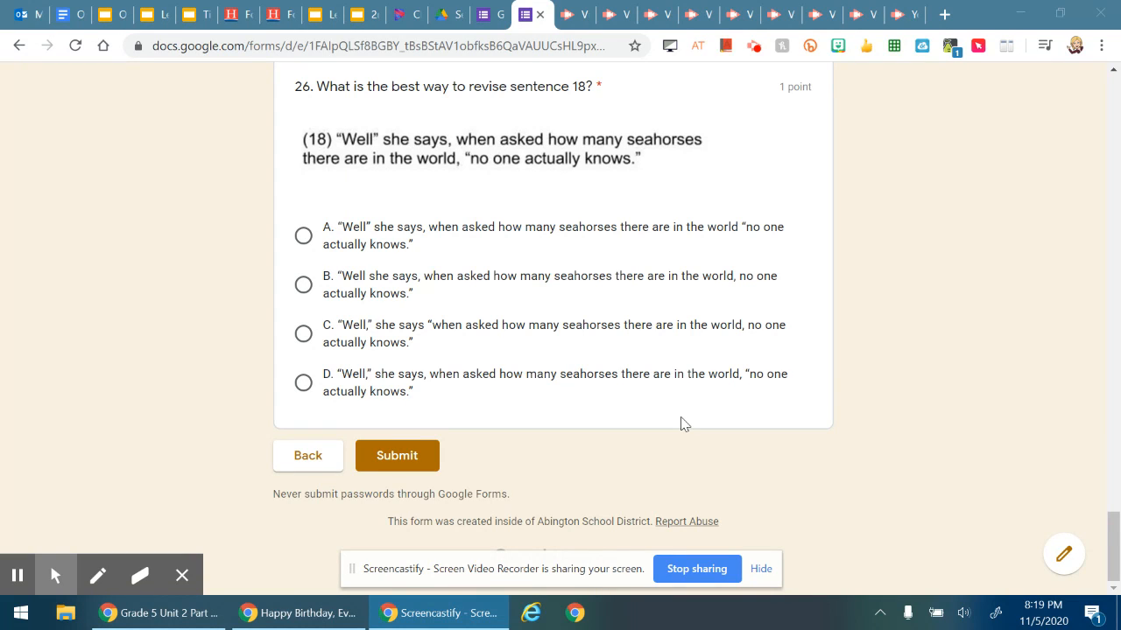
pyautogui.moveTo(343, 236)
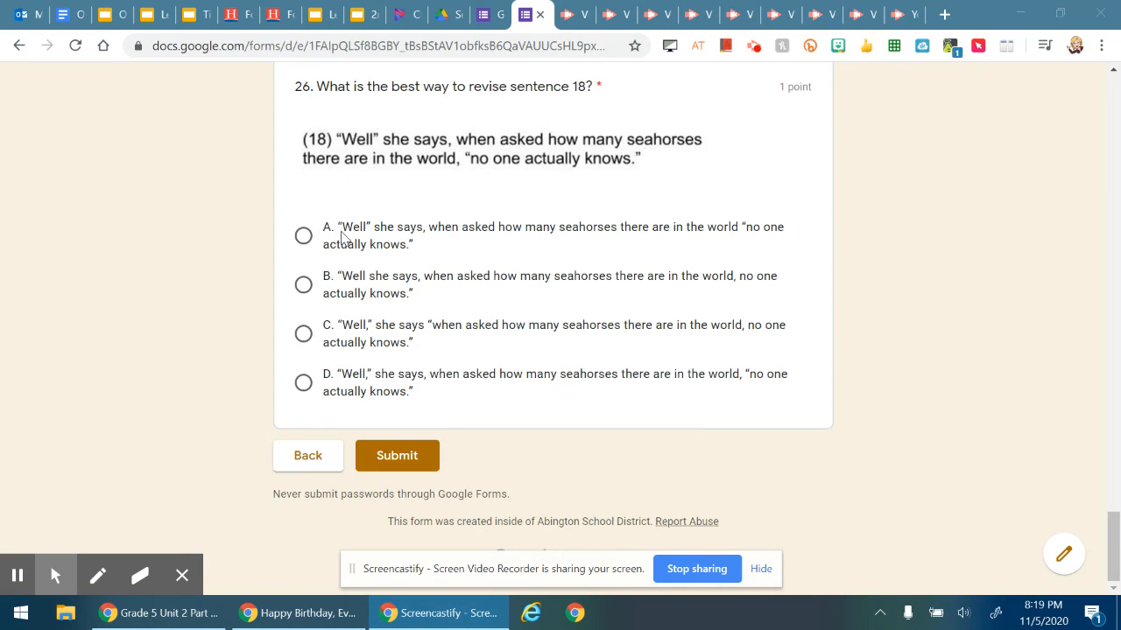
pyautogui.moveTo(420, 256)
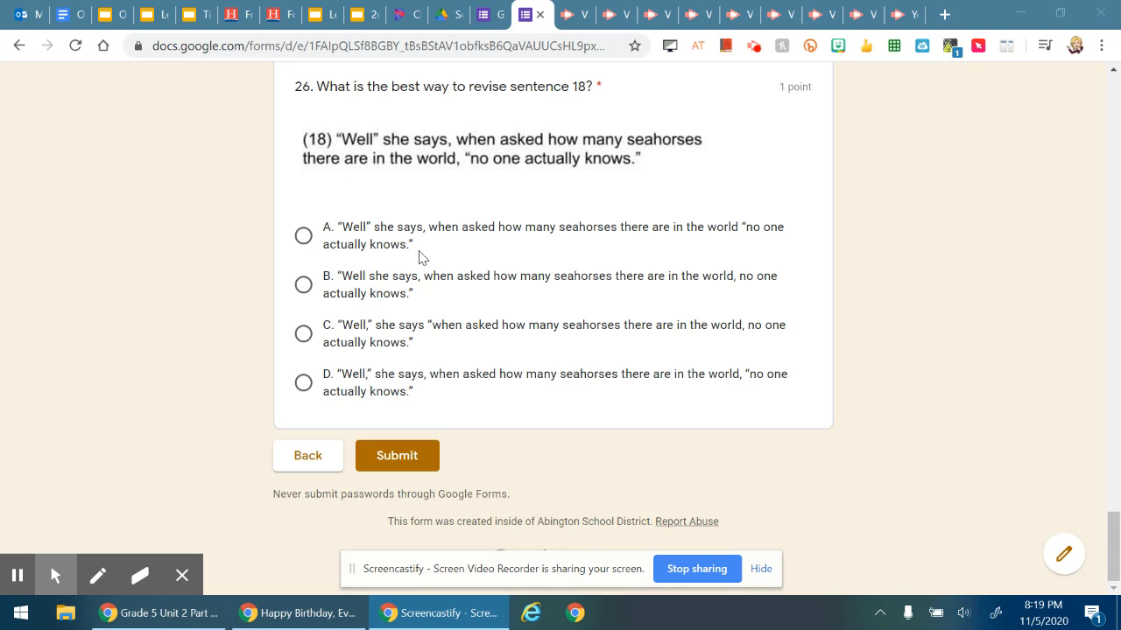
pyautogui.moveTo(744, 237)
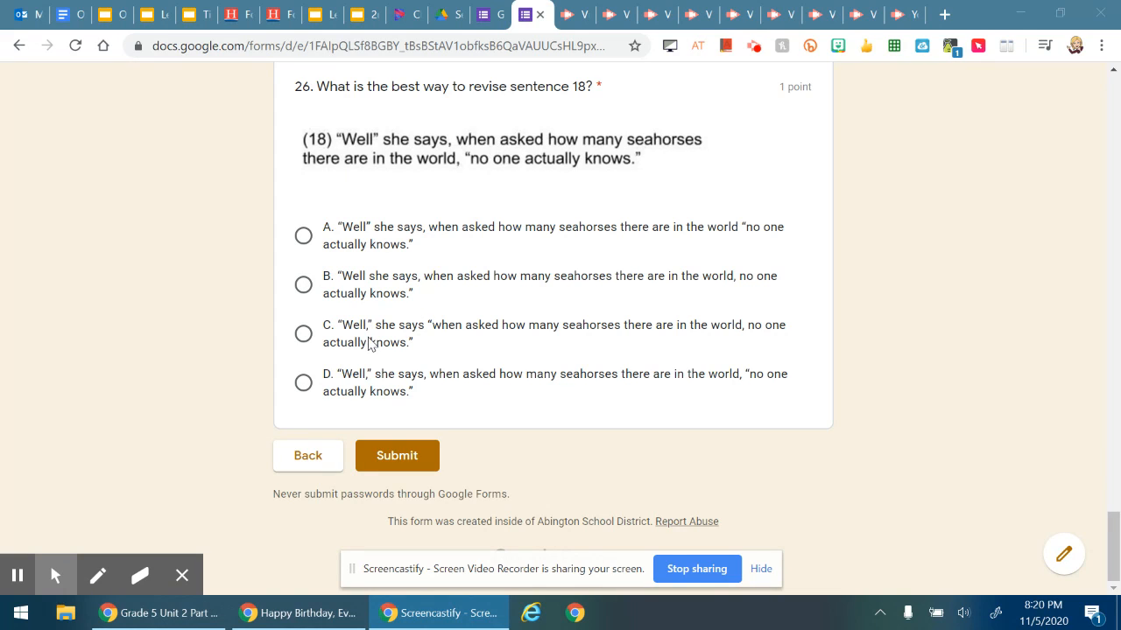
pyautogui.moveTo(626, 407)
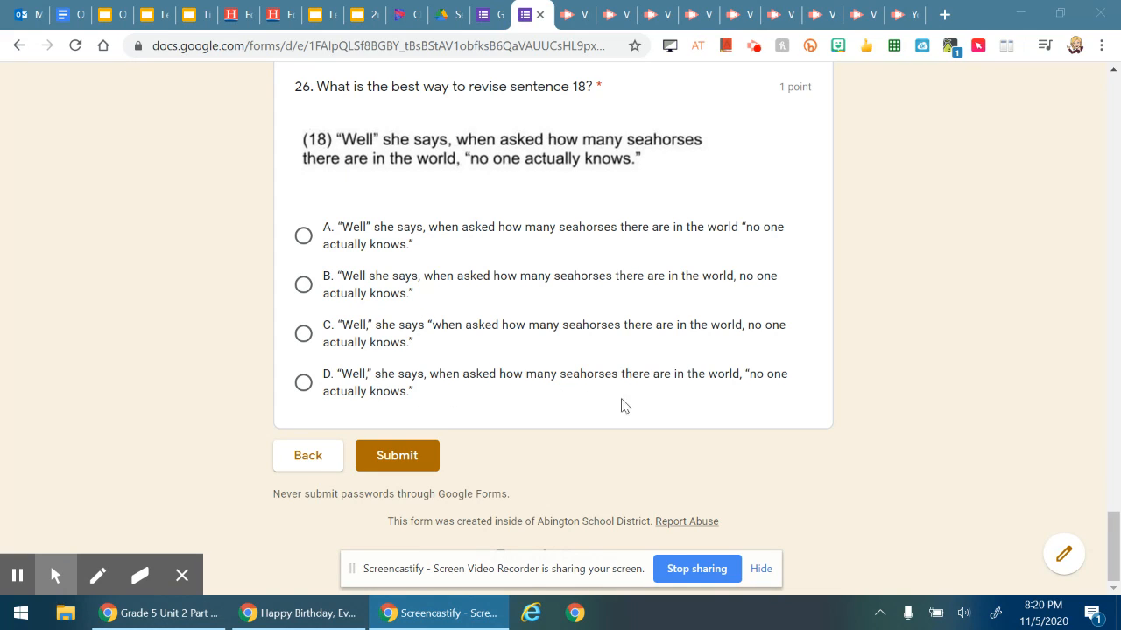
pyautogui.moveTo(732, 302)
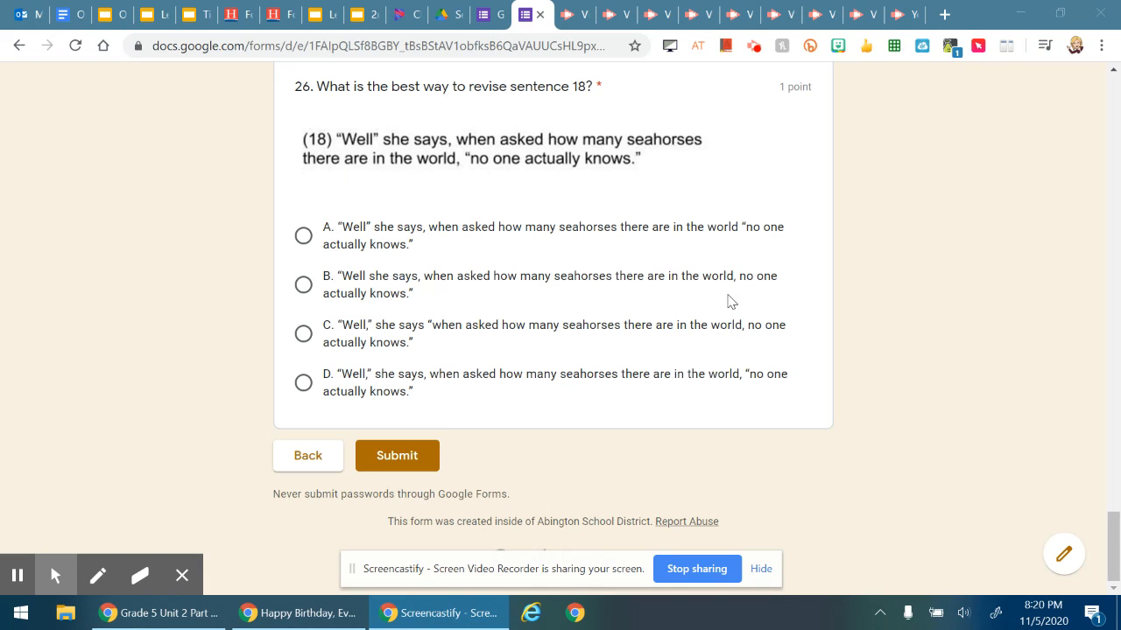
pyautogui.moveTo(862, 394)
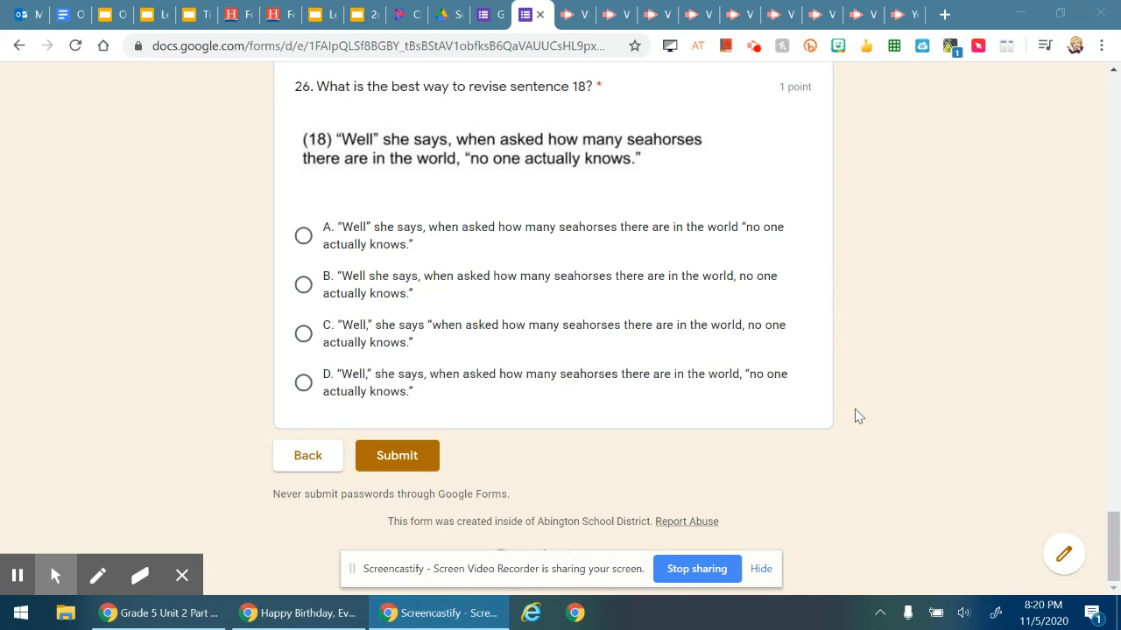
pyautogui.moveTo(657, 515)
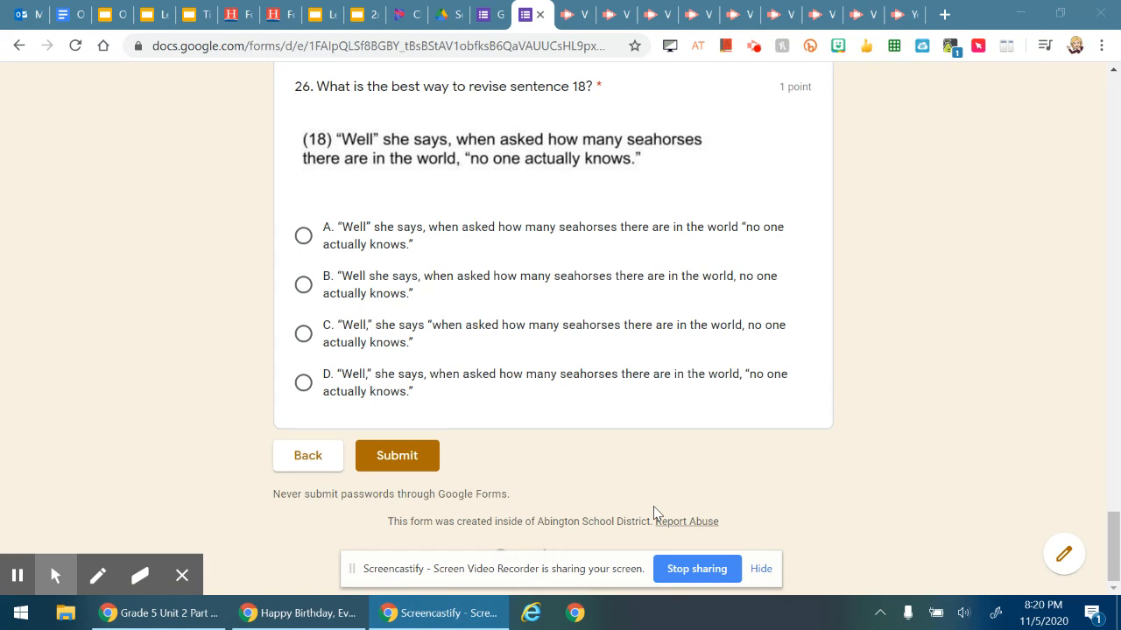
pyautogui.moveTo(683, 567)
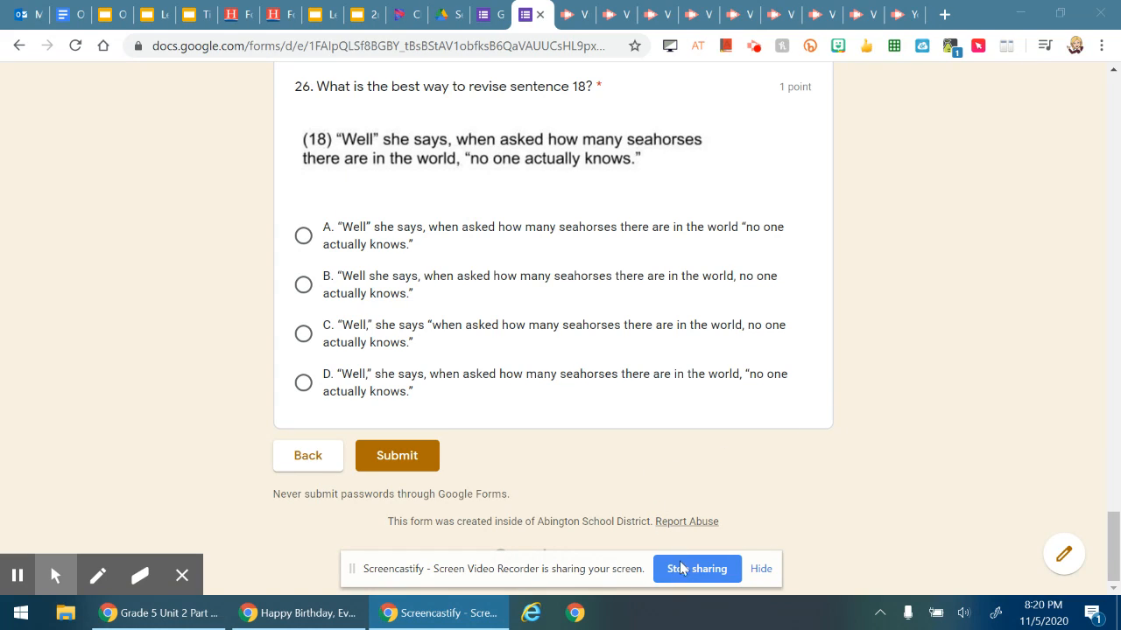